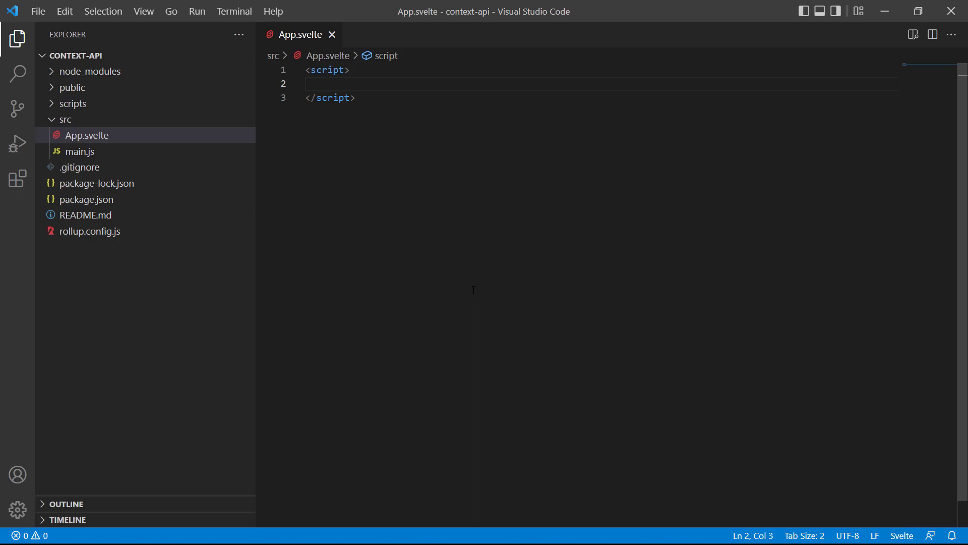
Add import { setContext } from 'svelte' and setContext('username', 'John') to App.svelte, then save.
{"action": "type", "text": "import { set"}
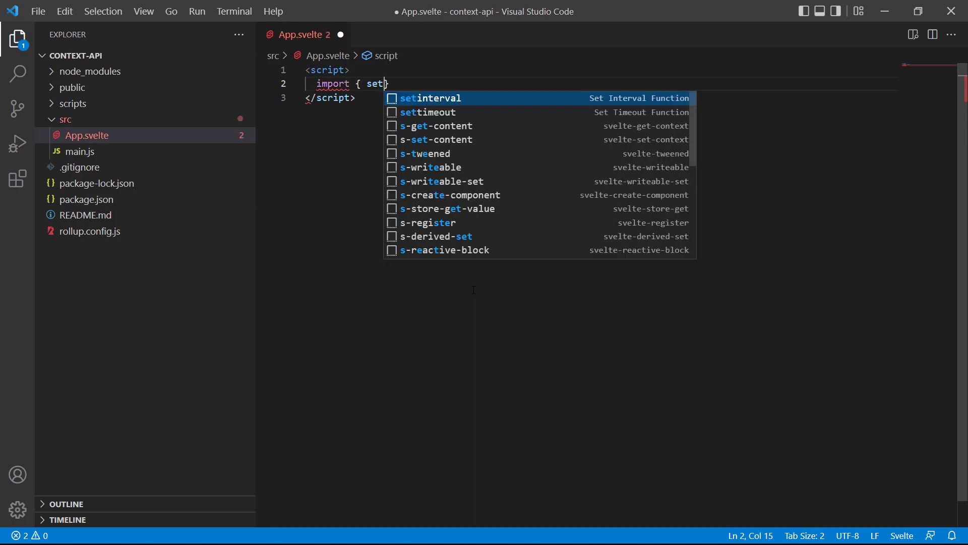
{"action": "type", "text": "Context } f"}
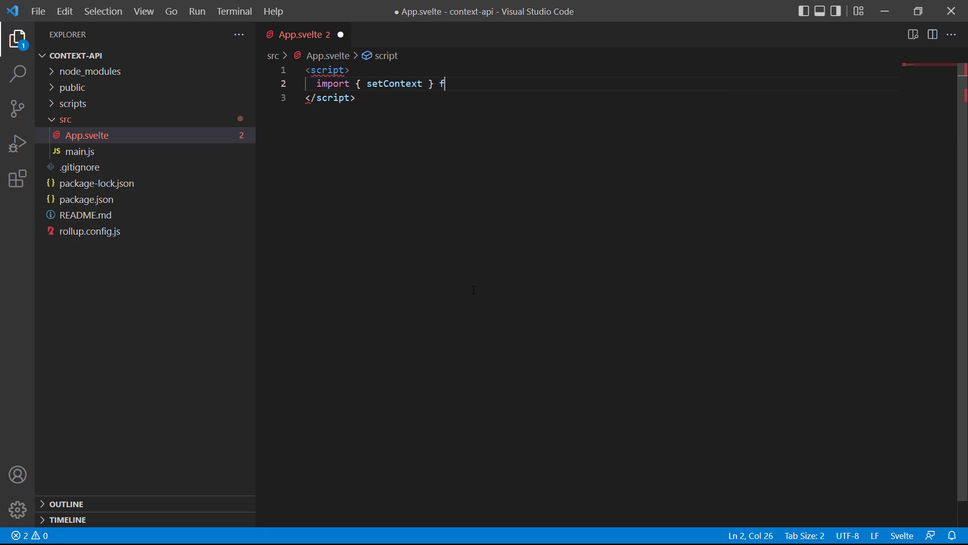
{"action": "type", "text": "rom 'svelte'"}
{"action": "type", "text": "setContext('u"}
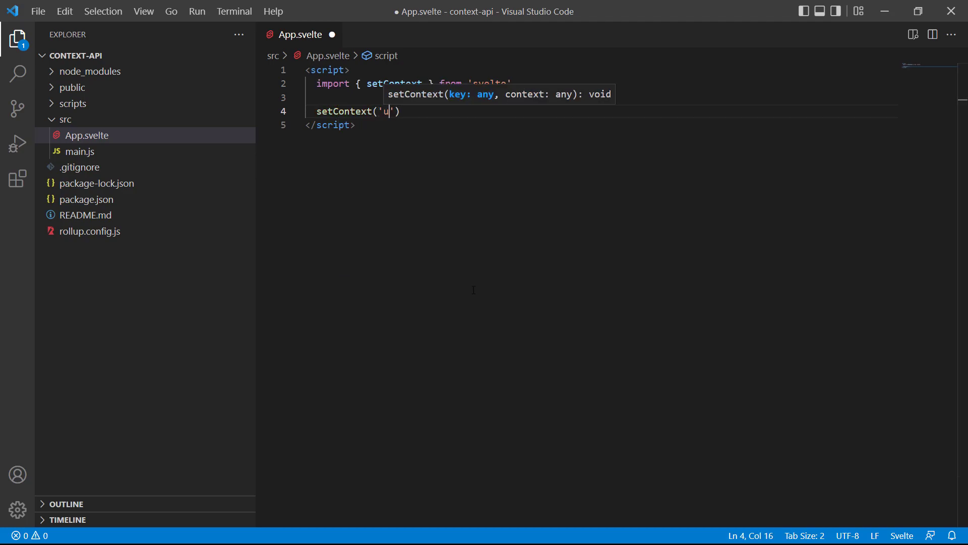
{"action": "type", "text": "sername',"}
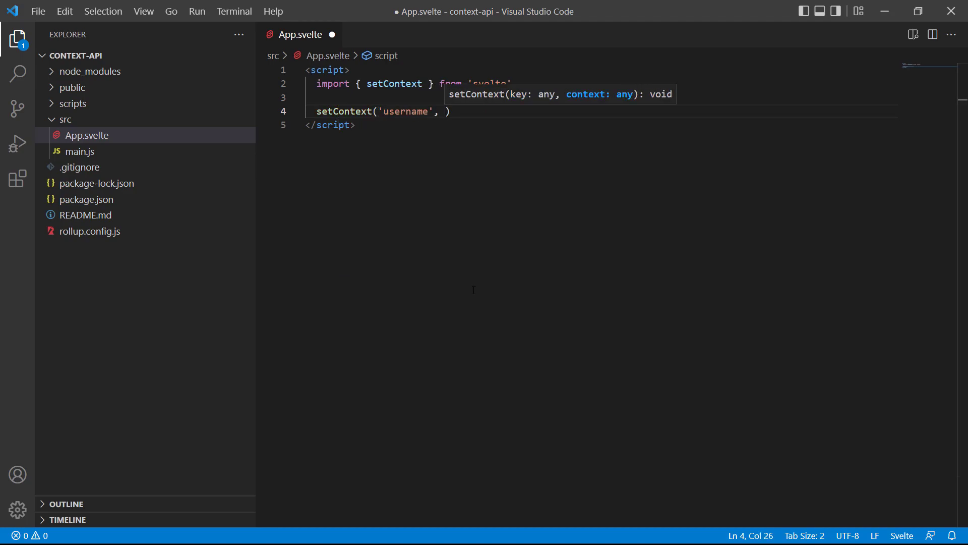
{"action": "type", "text": "'John'"}
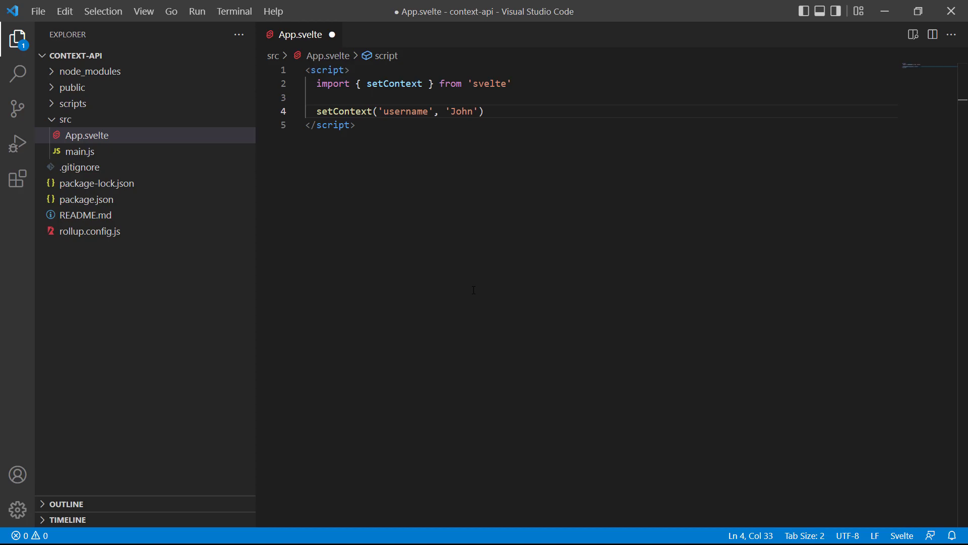
{"action": "key", "text": "ctrl+s"}
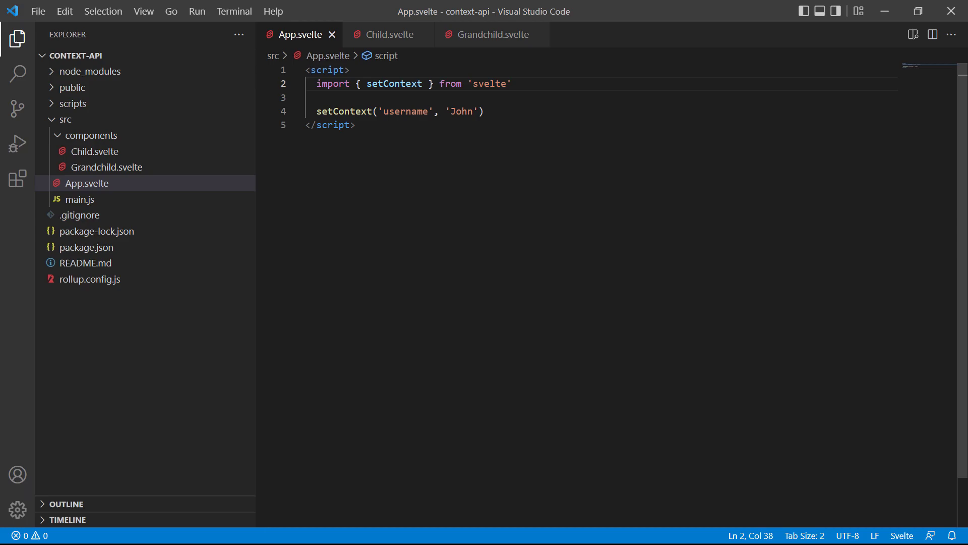
Import Child from './components/Child.svelte' in App.svelte, add <Child />, and save.
{"action": "type", "text": "import Child from"}
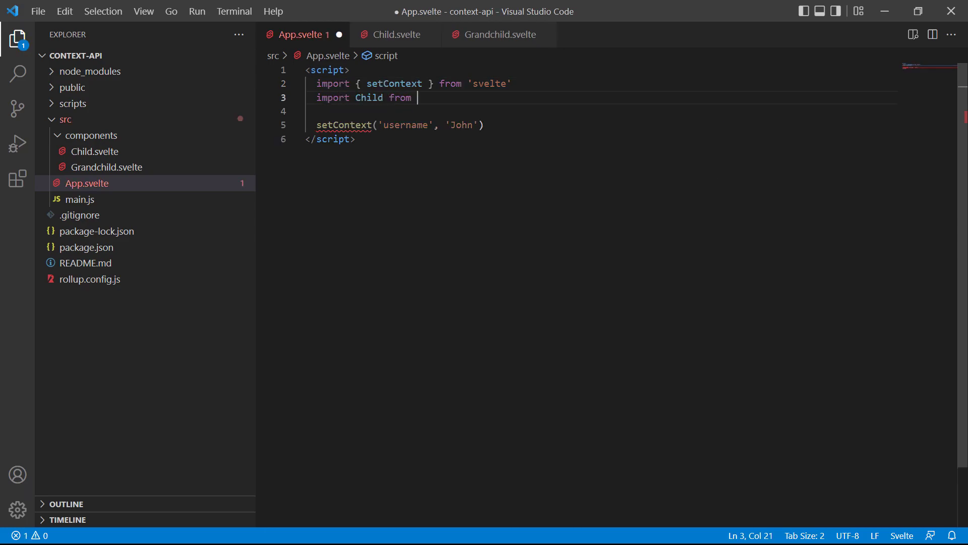
{"action": "type", "text": "'./components'"}
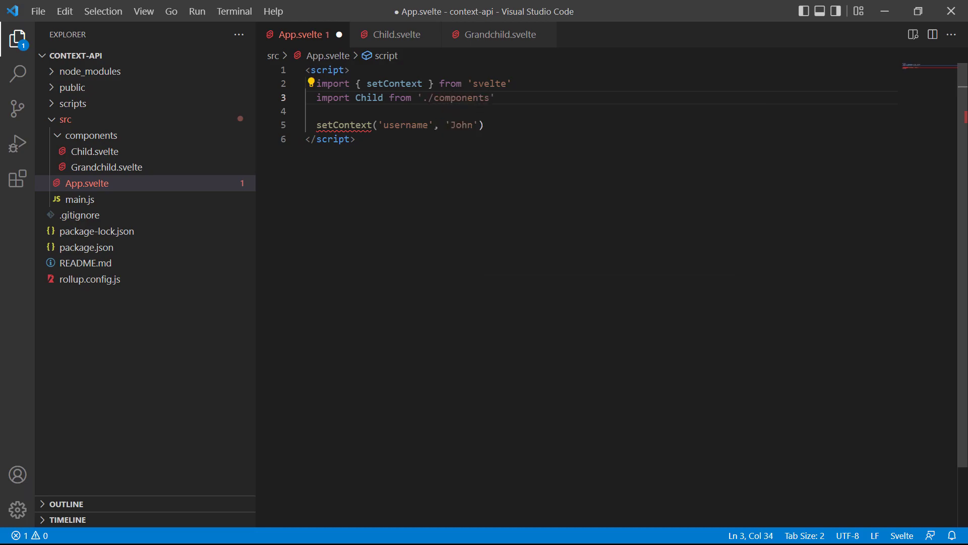
{"action": "type", "text": "/Child.svelte"}
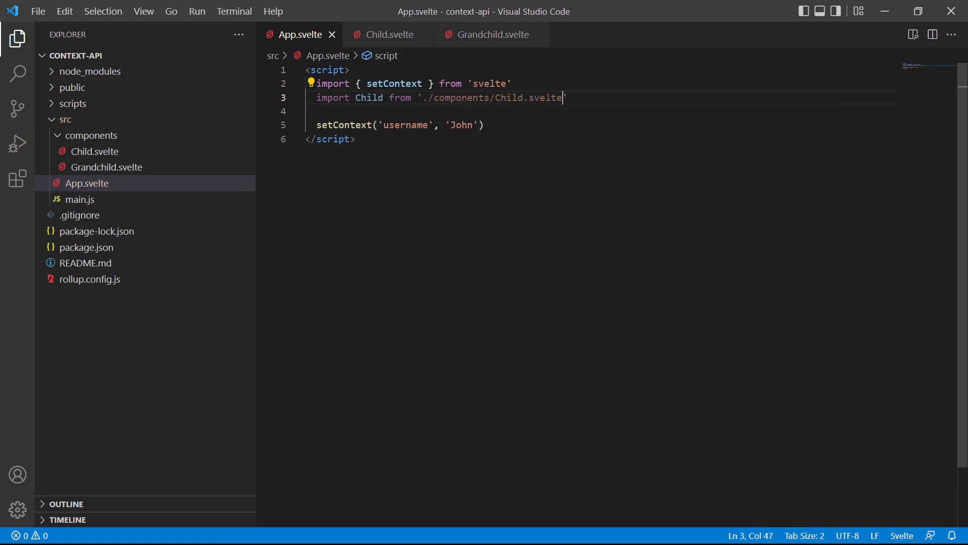
{"action": "type", "text": "<"}
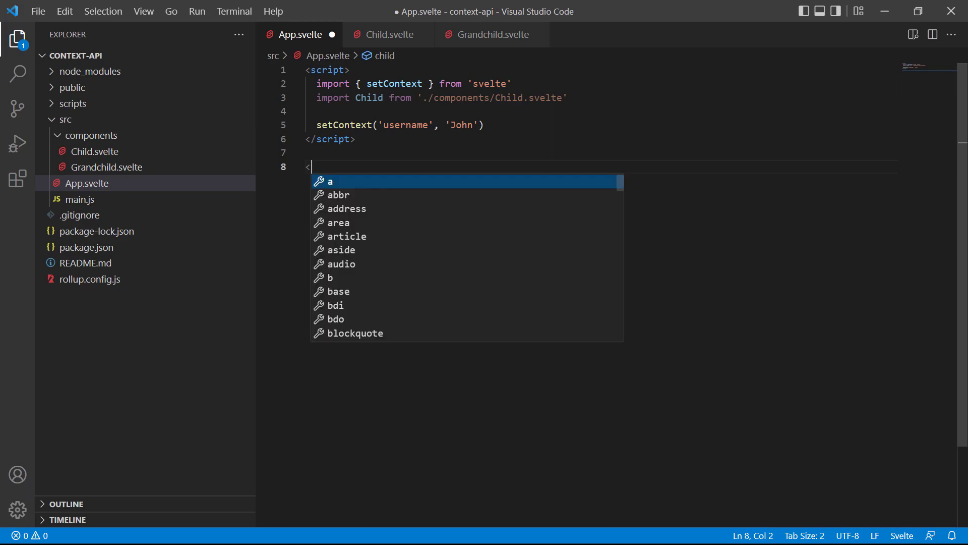
{"action": "type", "text": "Child />"}
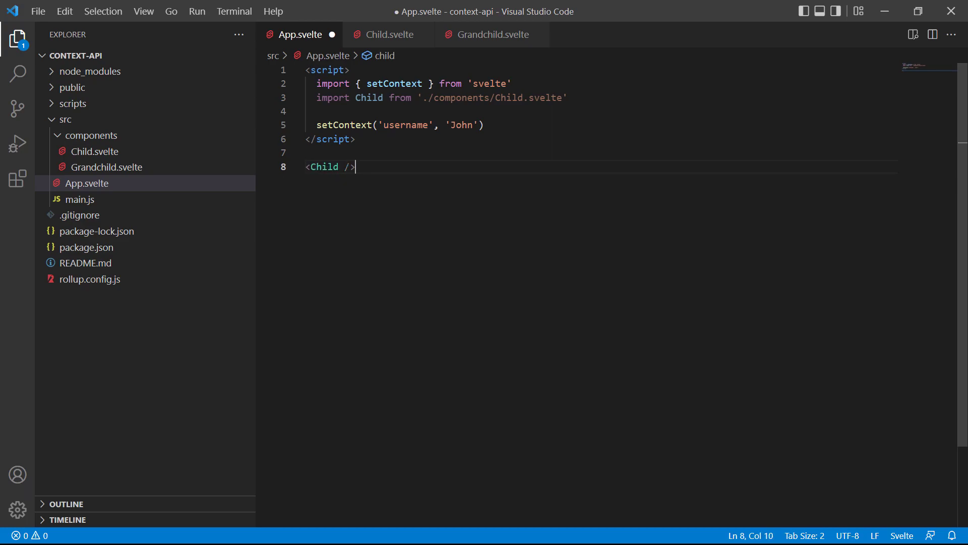
{"action": "key", "text": "ctrl+s"}
{"action": "type", "text": "script"}
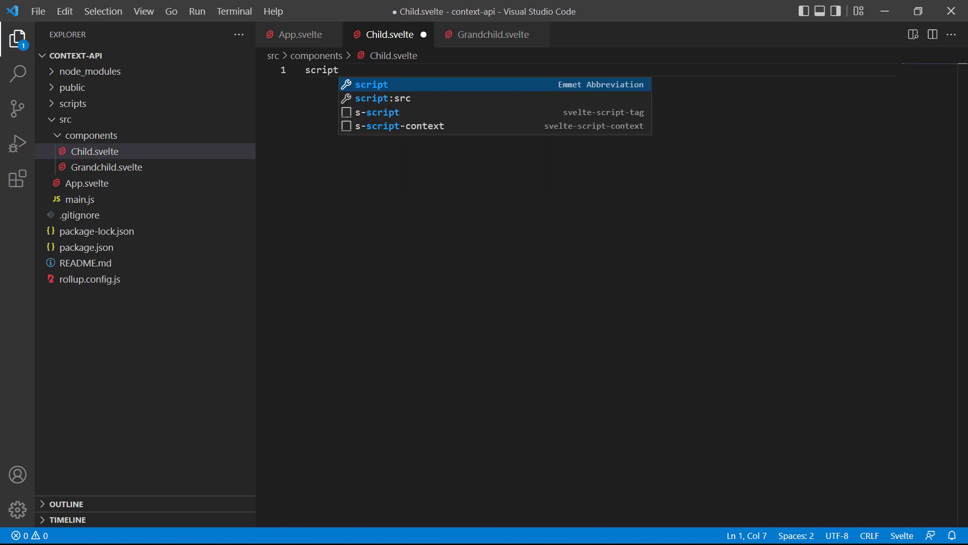
In Child.svelte, import Grandchild from './Grandchild.svelte' and add <Grandchild /> below the script.
{"action": "type", "text": "import Grandchild from"}
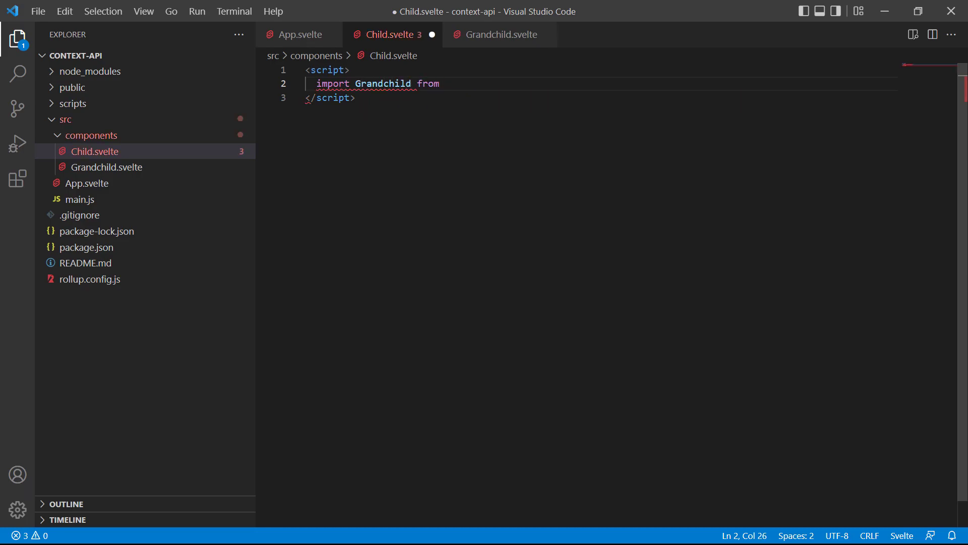
{"action": "type", "text": "'./Grandchild.svelte'"}
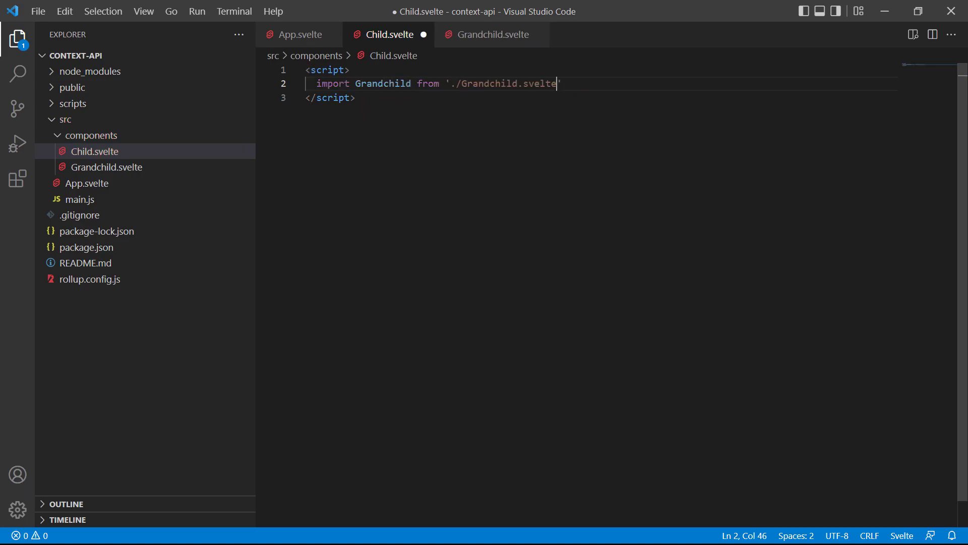
{"action": "key", "text": "Enter"}
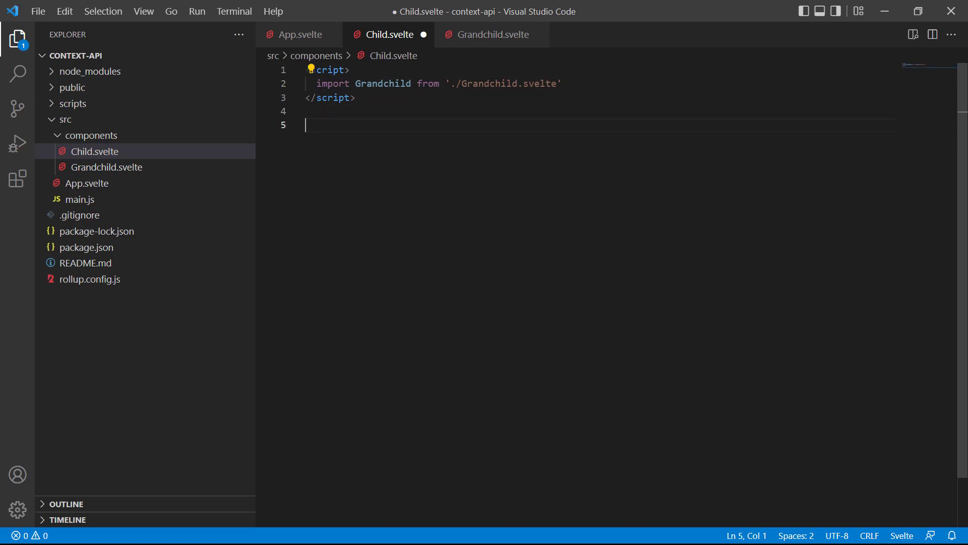
{"action": "type", "text": "<Grandchild"}
{"action": "type", "text": "<script>"}
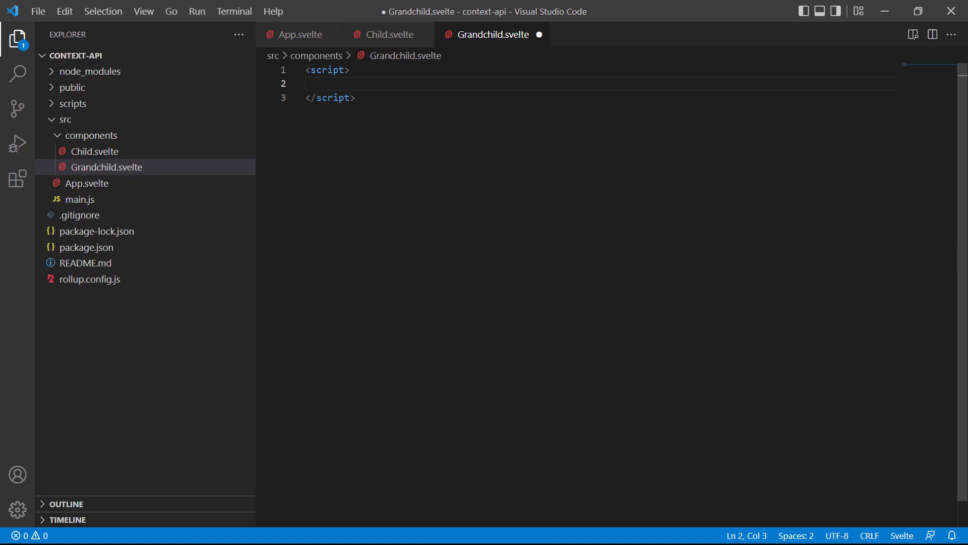
In Grandchild.svelte, import { getContext } from 'svelte' and set const name = getContext('username').
{"action": "type", "text": "import { getContext } f"}
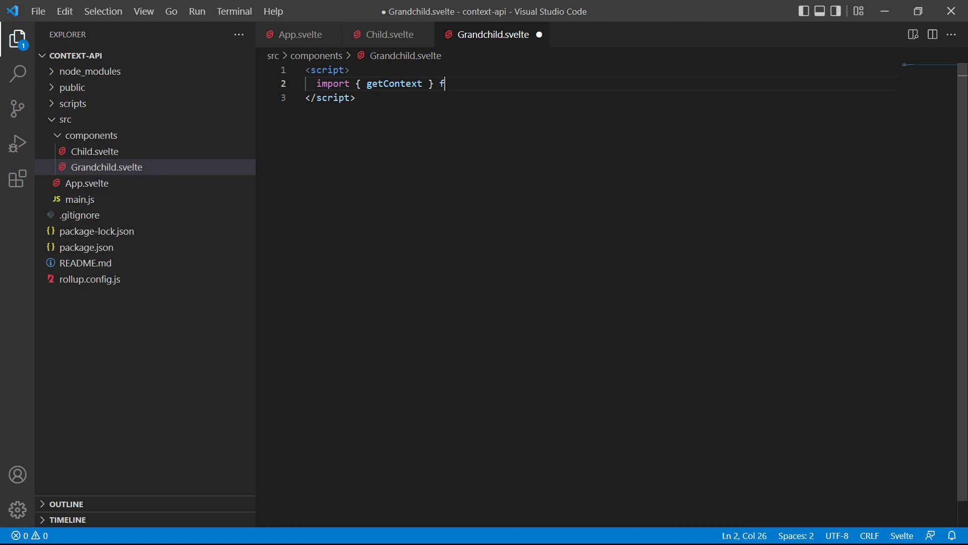
{"action": "type", "text": "rom 'svelte'"}
{"action": "type", "text": "const n"}
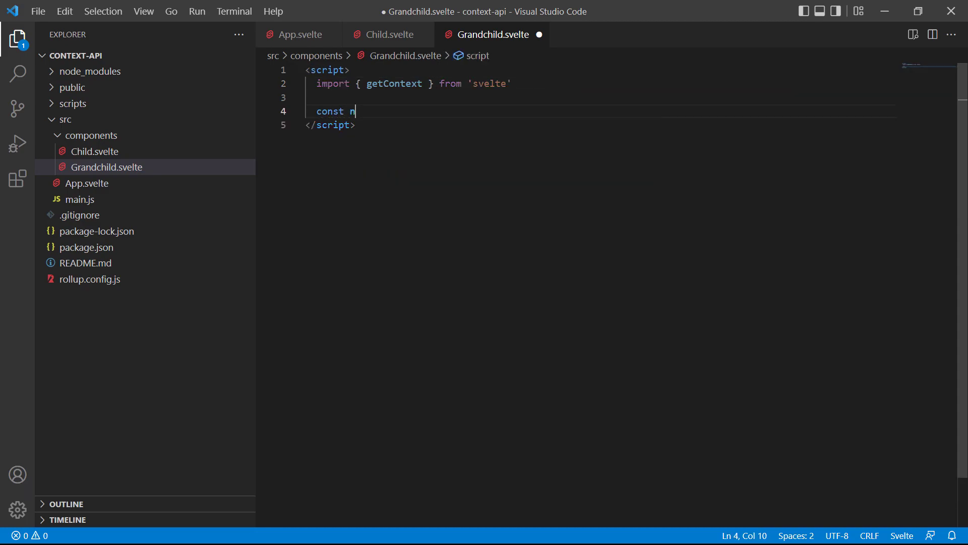
{"action": "type", "text": "ame = get"}
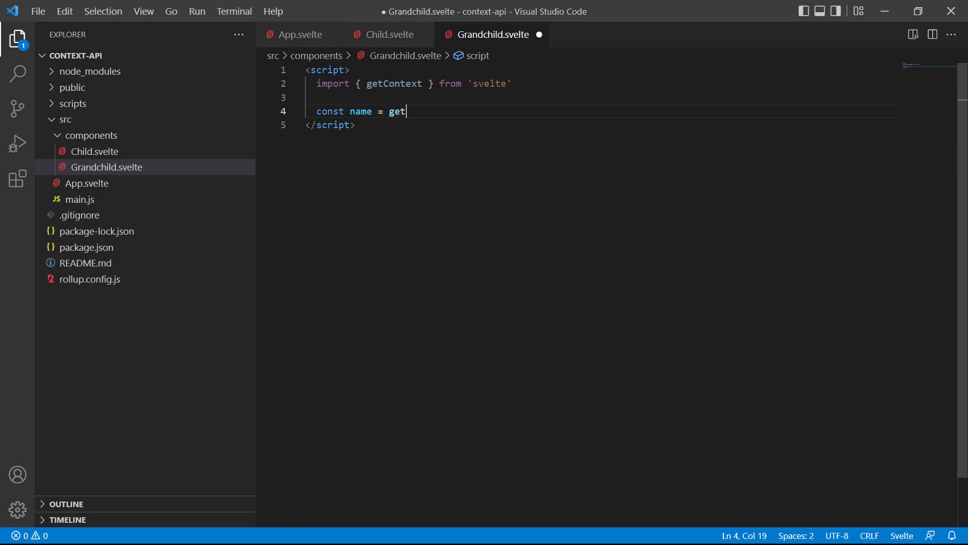
{"action": "type", "text": "Context('userna"}
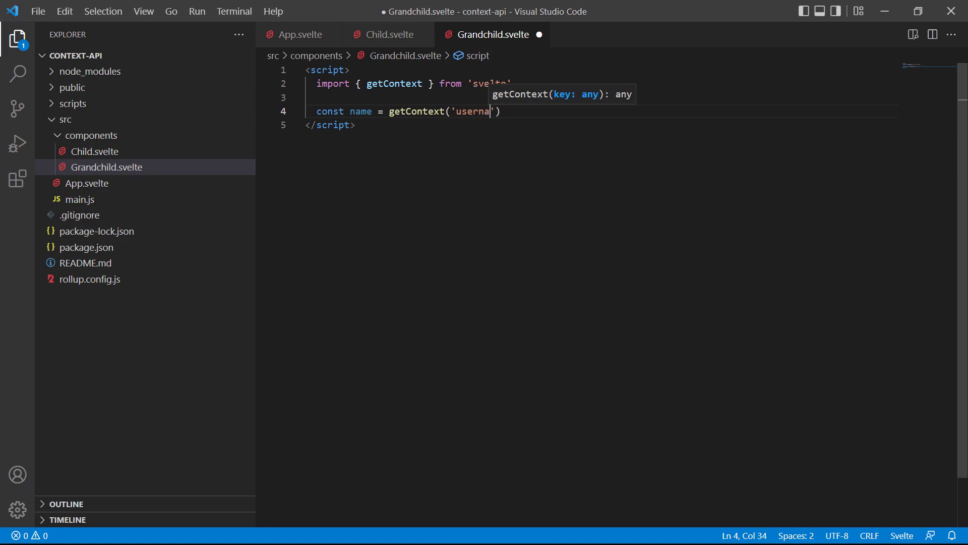
{"action": "type", "text": "me"}
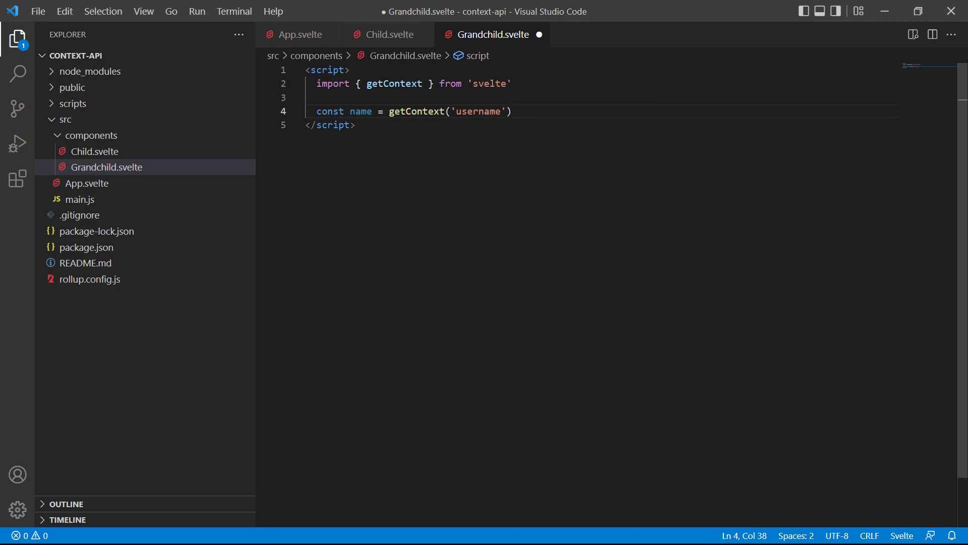
{"action": "left_click", "coordinate": [355, 125]}
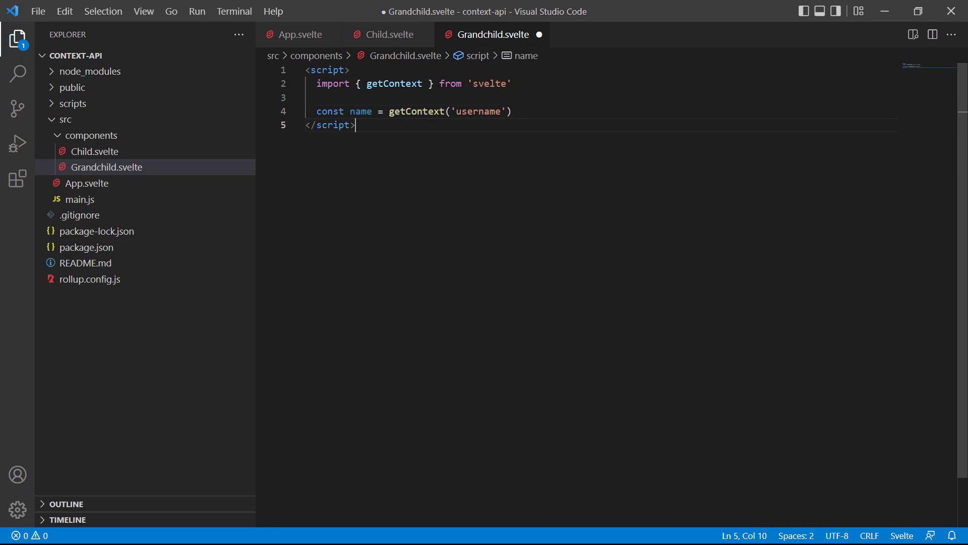
Add <h2>Grandchild</h2> and <p>{name}</p> below Grandchild.svelte's script block.
{"action": "type", "text": "h"}
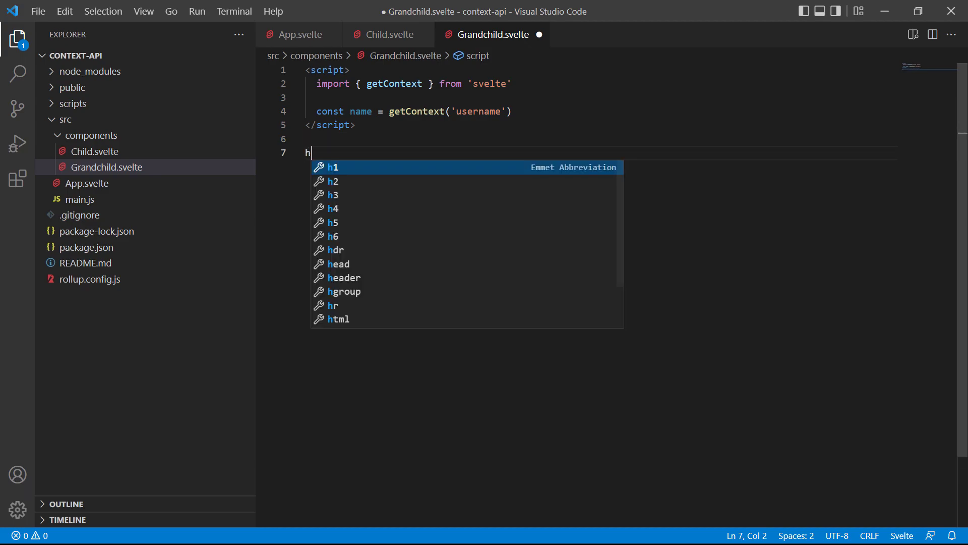
{"action": "type", "text": "2>Grandchild</h2>"}
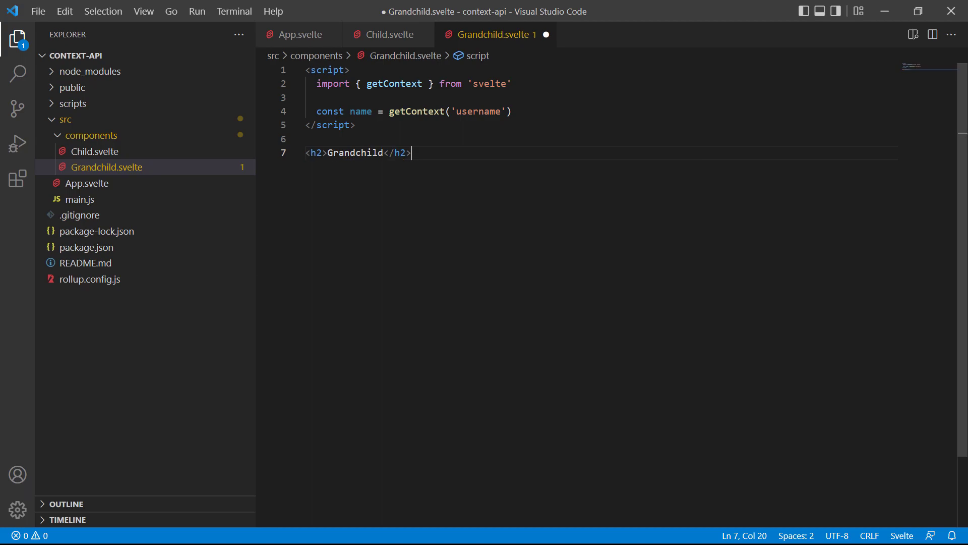
{"action": "type", "text": "p>{</p>"}
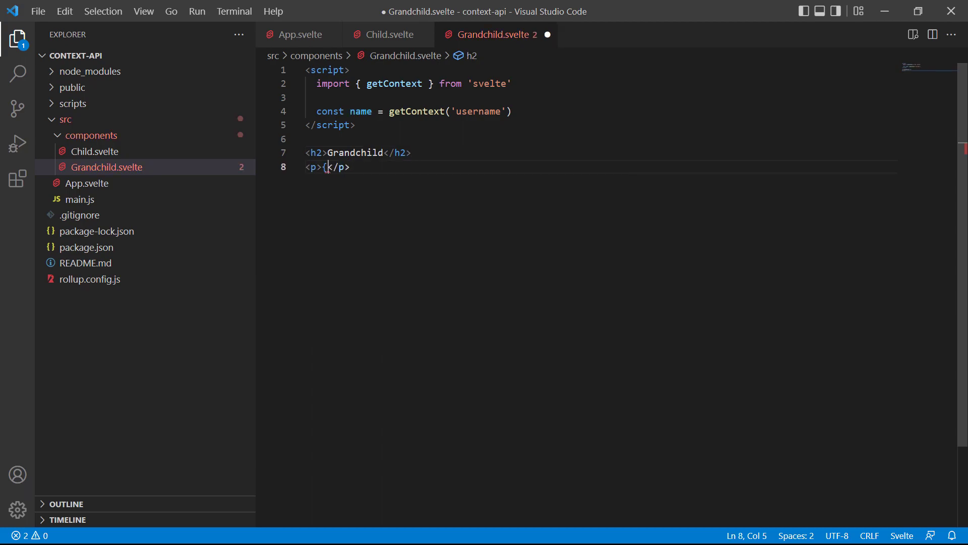
{"action": "type", "text": "name}"}
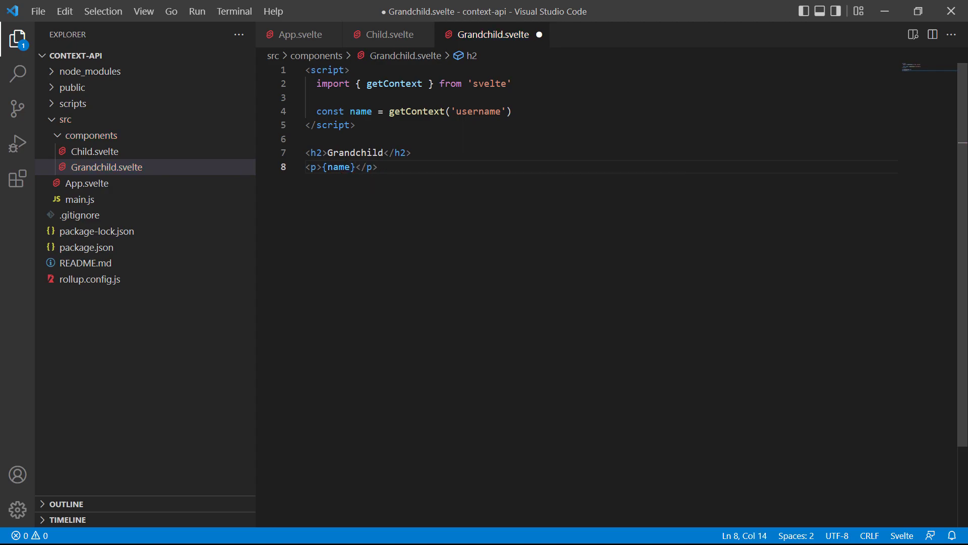